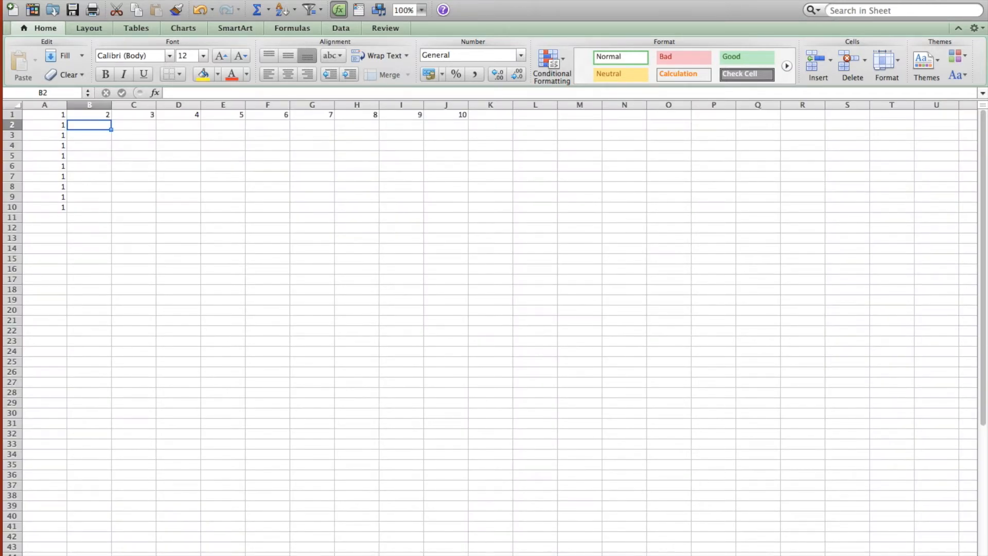
{"action": "mouse_move", "coordinate": [82, 166]}
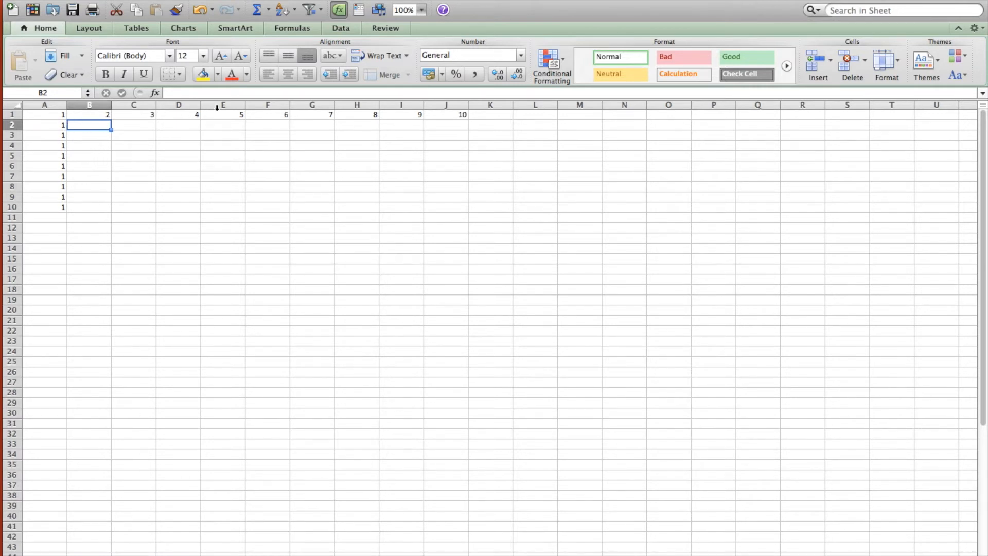
{"action": "mouse_move", "coordinate": [433, 113]}
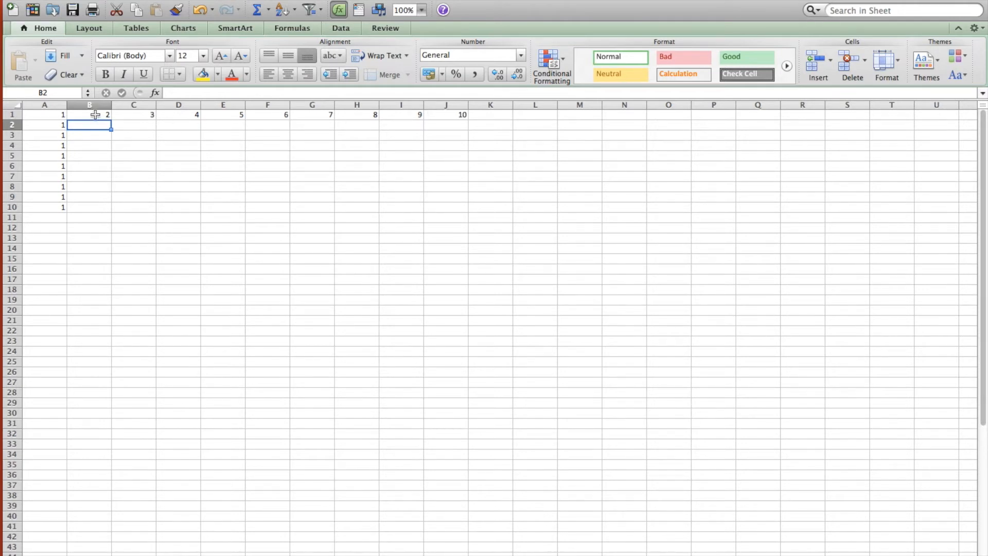
Enter =A1+1 in B1 and fill it across to J1 so row 1 counts 1 to 10
{"action": "left_click", "coordinate": [89, 114]}
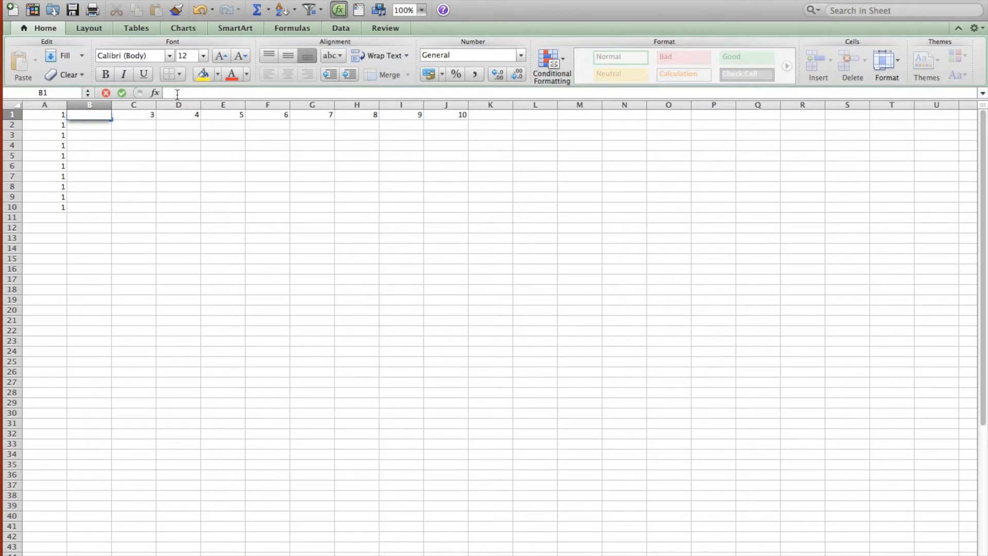
{"action": "type", "text": "=A1"}
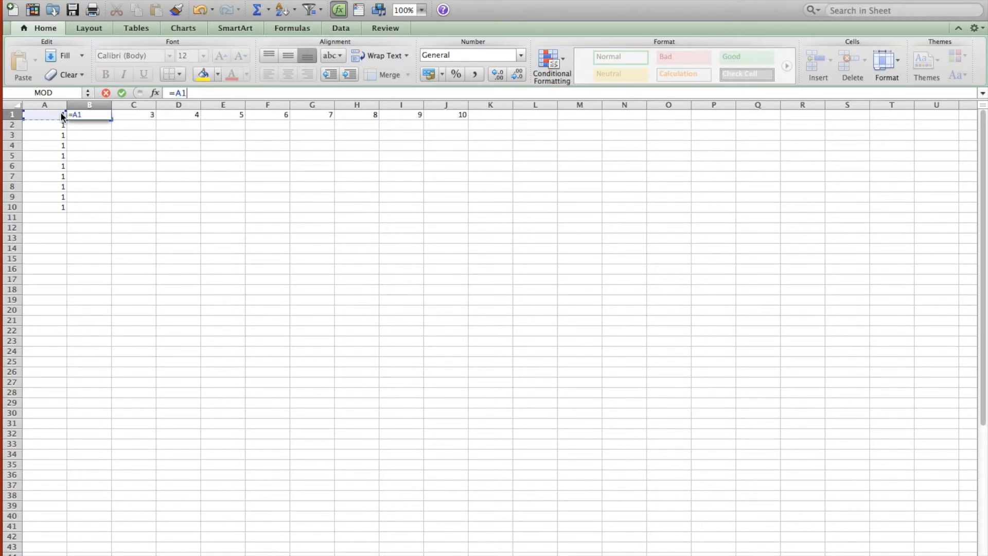
{"action": "type", "text": "+1"}
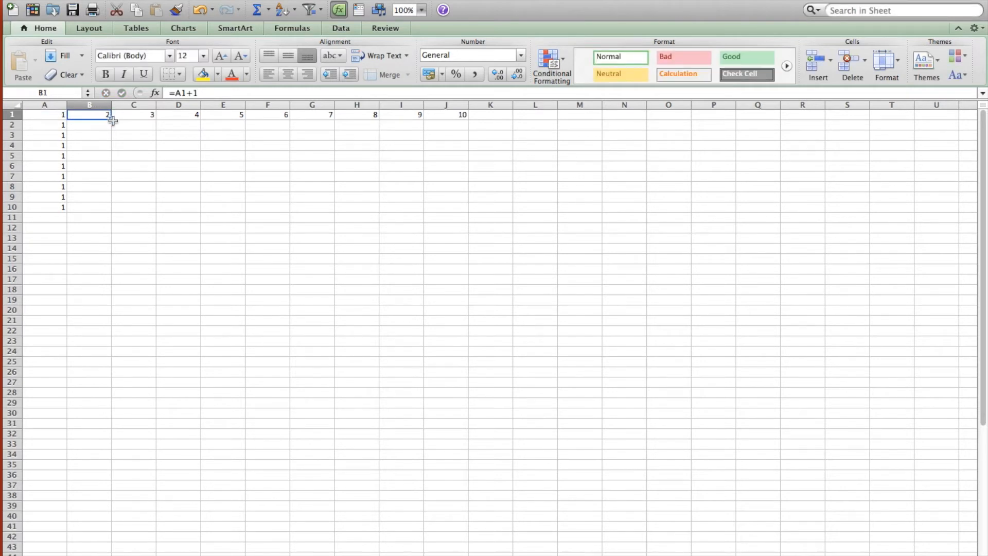
{"action": "left_click_drag", "start_coordinate": [107, 114], "coordinate": [463, 114]}
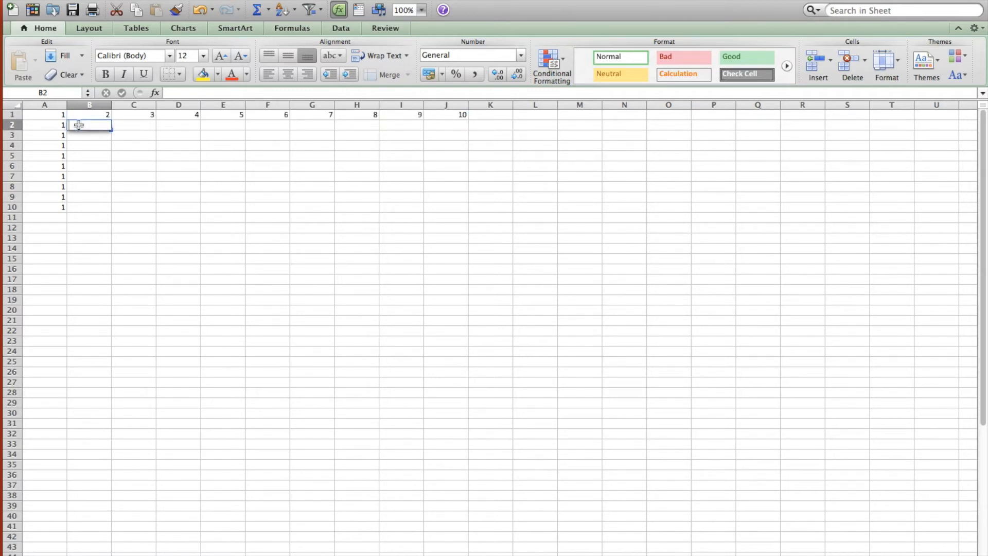
Enter =MOD(A2+B1,2) in B2 as the left-plus-upper neighbour sum mod 2
{"action": "type", "text": "=A2"}
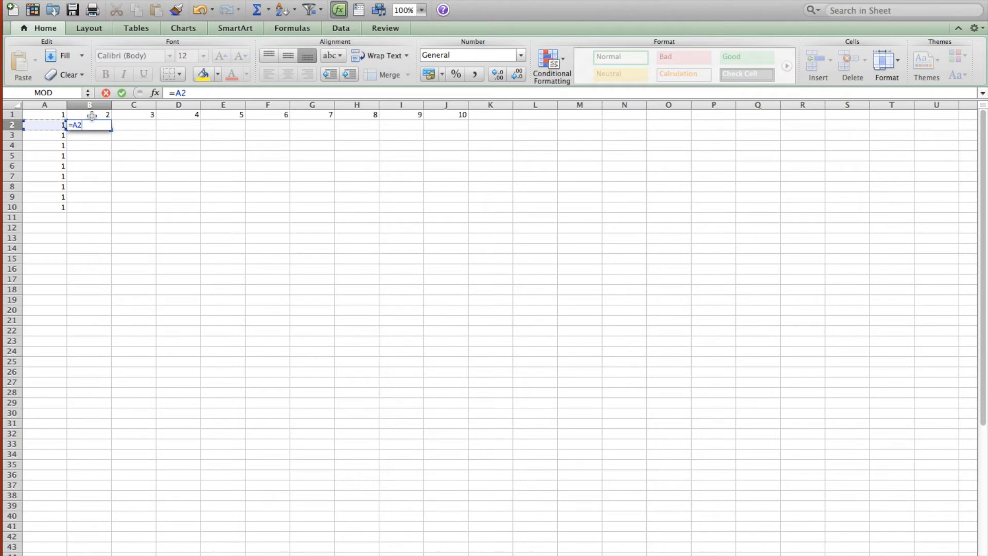
{"action": "type", "text": "+B1,2)"}
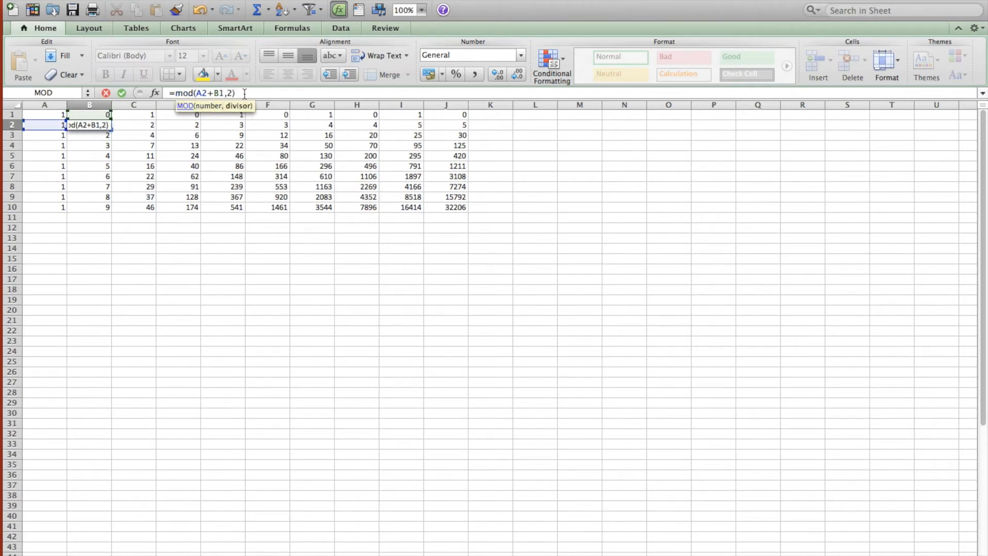
{"action": "key", "text": "Return"}
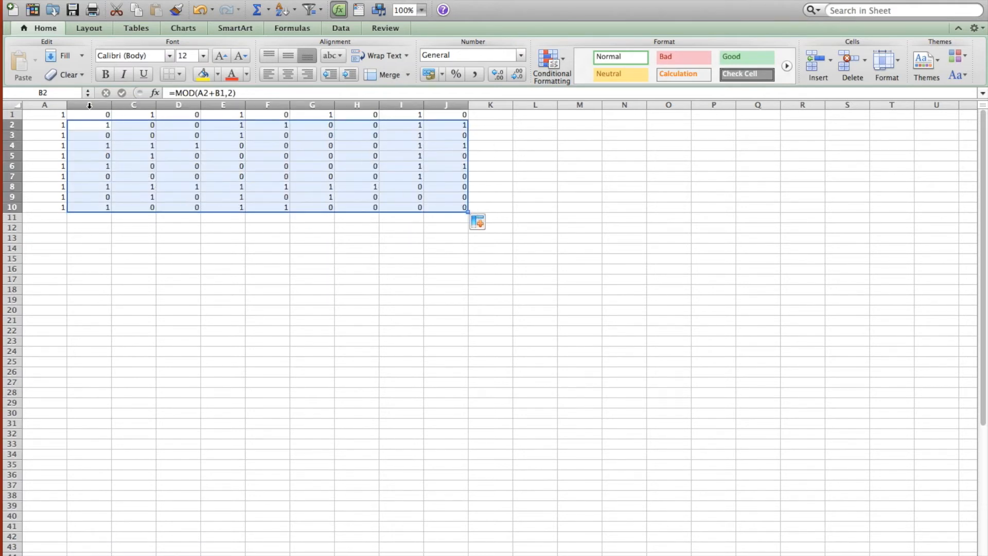
Add a rule on A1:J10 shading cells equal to 1 with light red fill and dark red text
{"action": "left_click", "coordinate": [44, 114]}
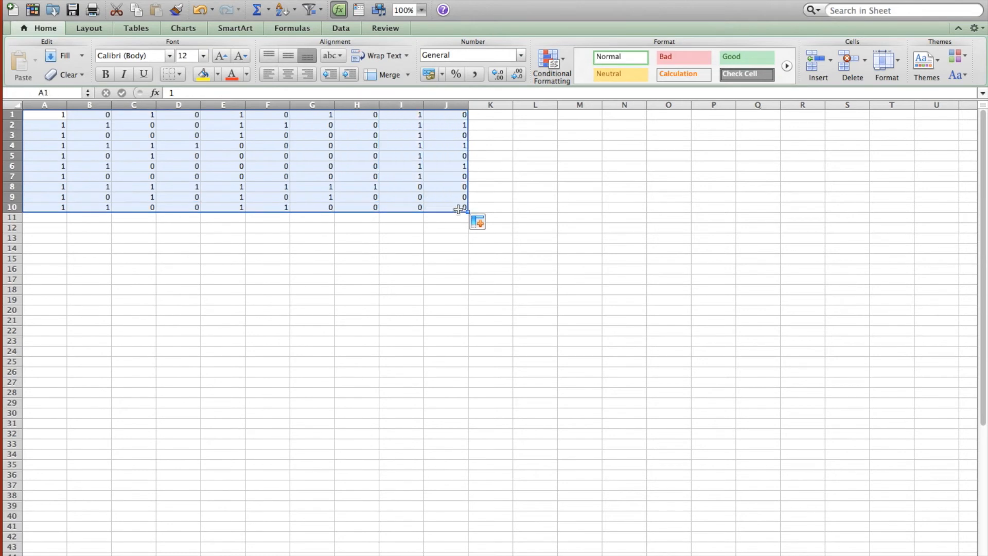
{"action": "mouse_move", "coordinate": [459, 87]}
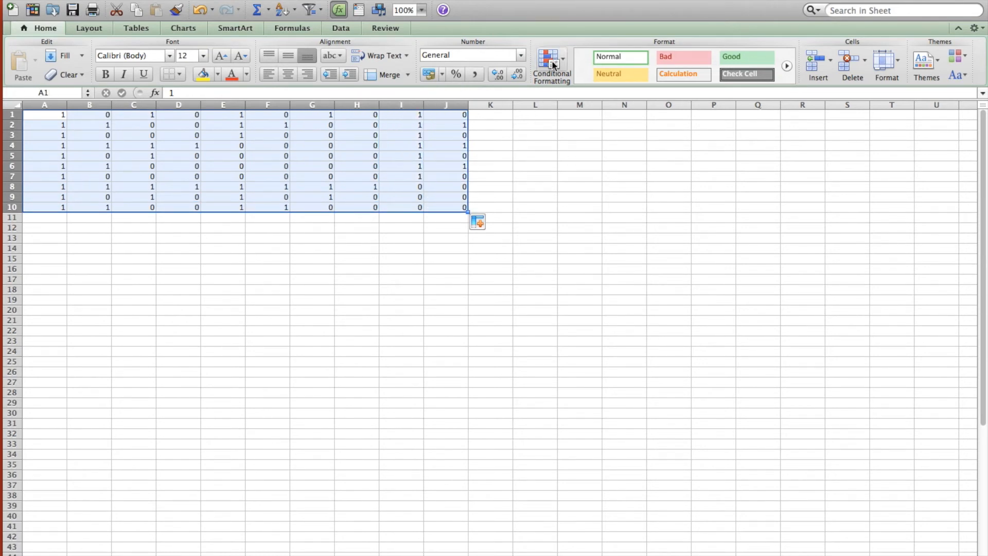
{"action": "left_click", "coordinate": [551, 63]}
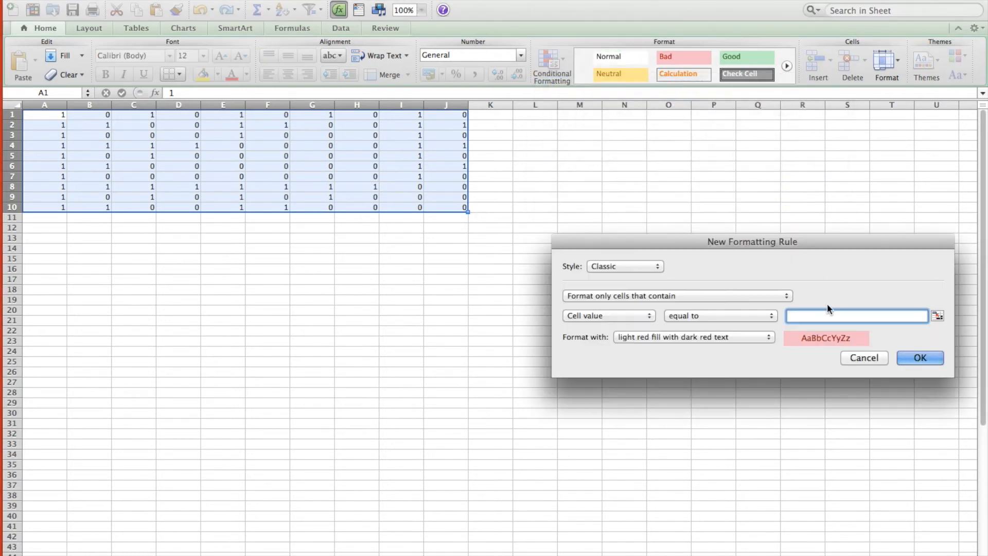
{"action": "left_click", "coordinate": [693, 337]}
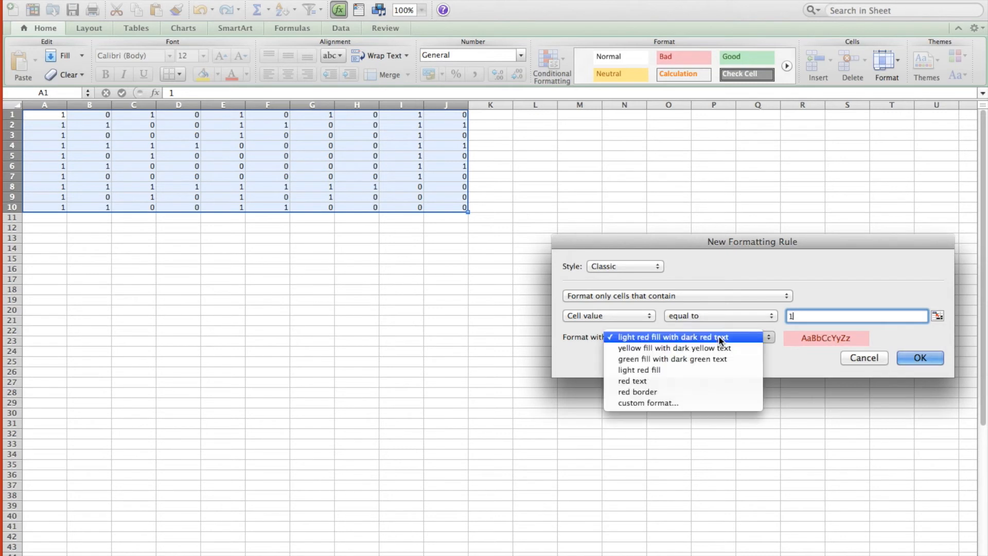
{"action": "left_click", "coordinate": [672, 337]}
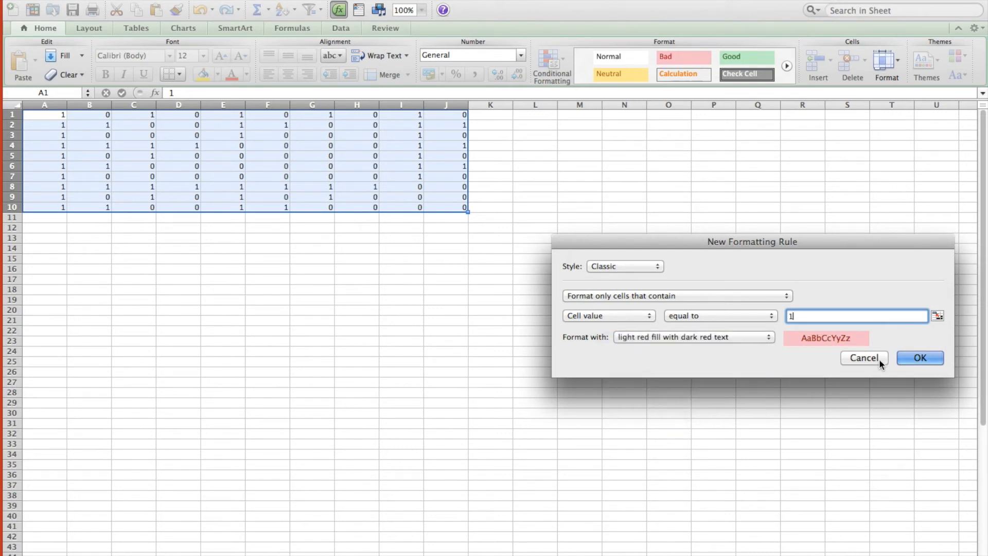
{"action": "left_click", "coordinate": [919, 358]}
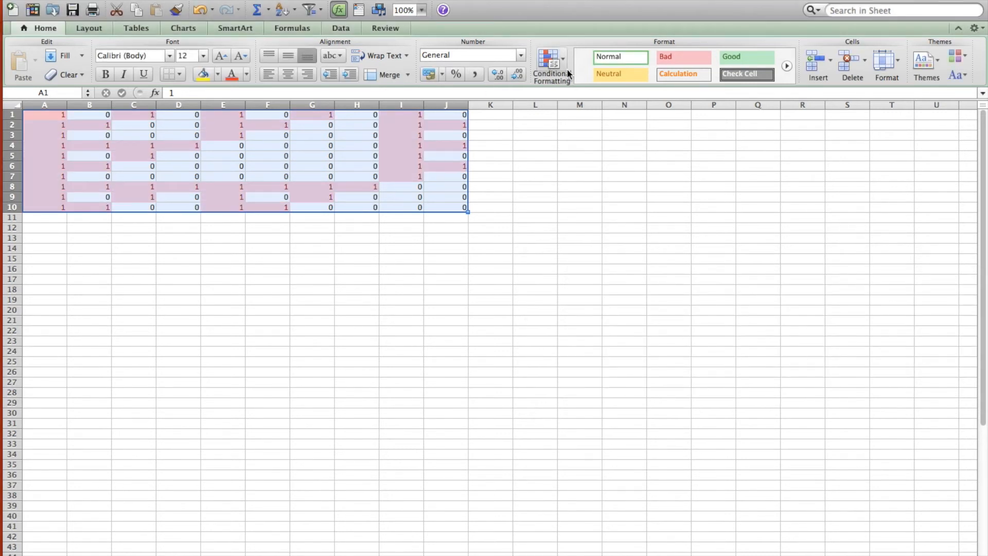
Add a second rule shading cells equal to 0 with yellow fill
{"action": "left_click", "coordinate": [552, 64]}
{"action": "type", "text": "0"}
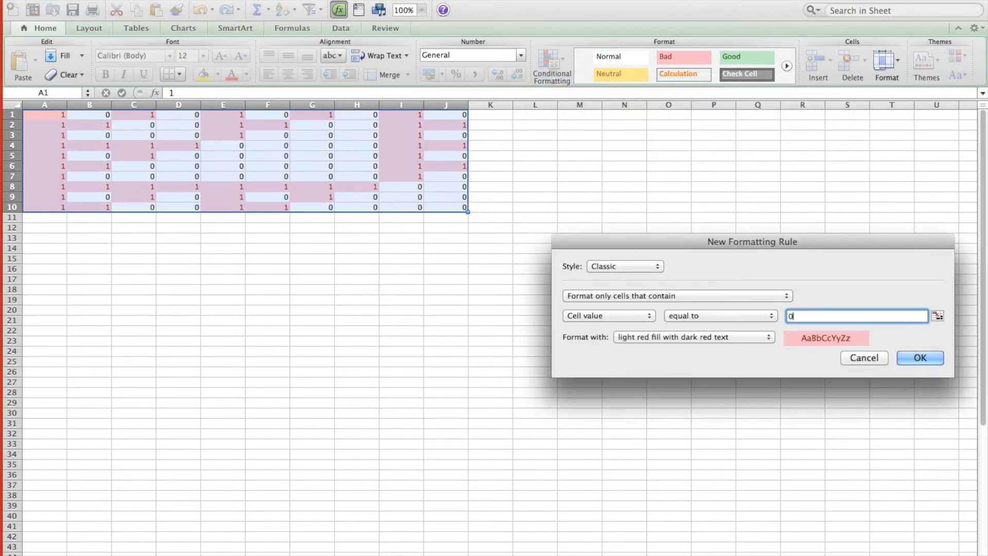
{"action": "left_click", "coordinate": [693, 337]}
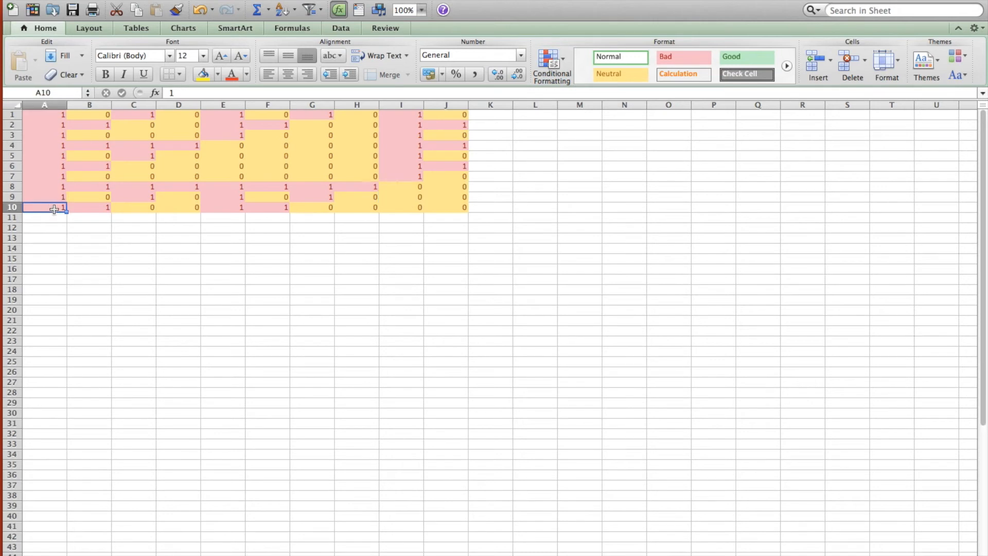
Fill the formulas over many more rows and columns, narrow the columns, and zoom to 25%
{"action": "left_click_drag", "start_coordinate": [53, 208], "coordinate": [56, 375]}
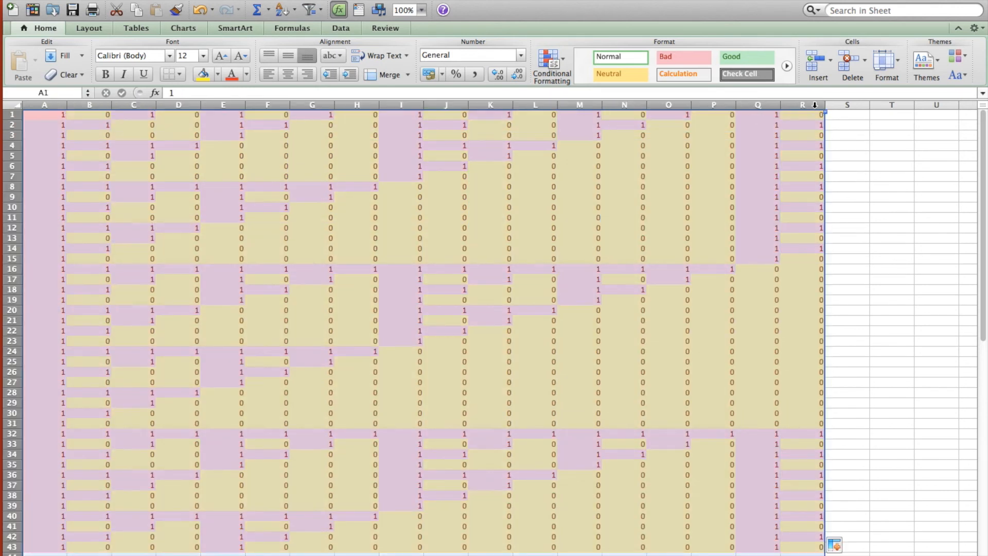
{"action": "left_click_drag", "start_coordinate": [819, 105], "coordinate": [763, 105]}
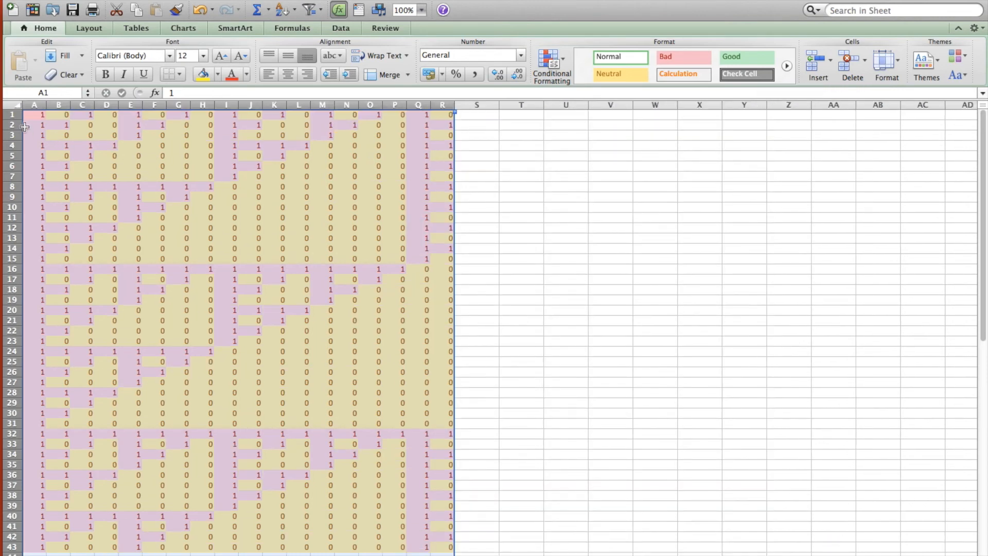
{"action": "left_click", "coordinate": [402, 10]}
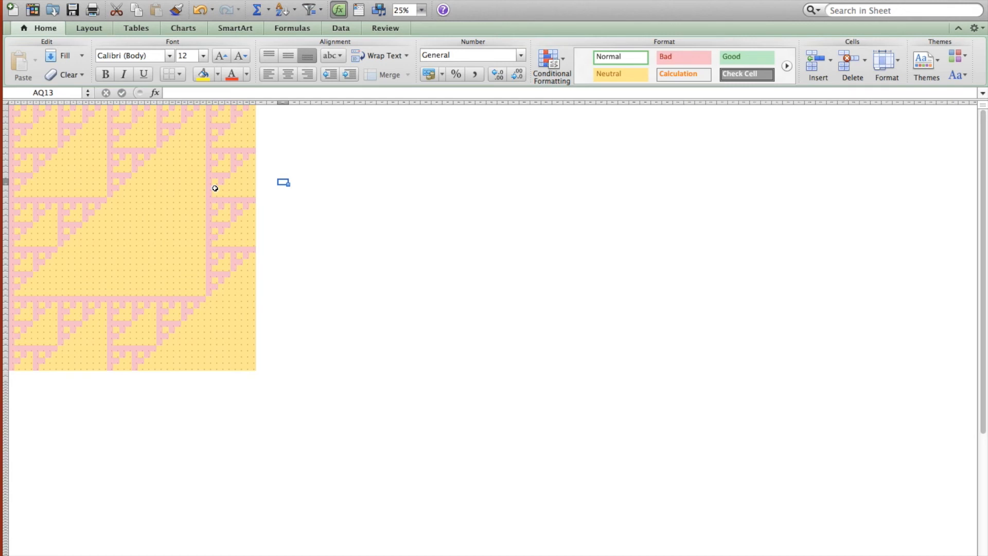
{"action": "mouse_move", "coordinate": [207, 122]}
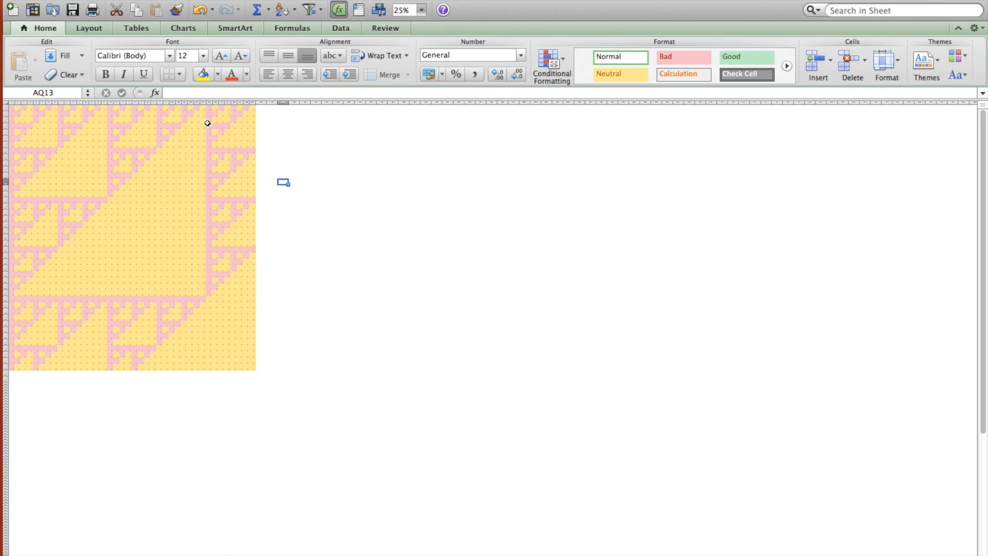
{"action": "mouse_move", "coordinate": [216, 392]}
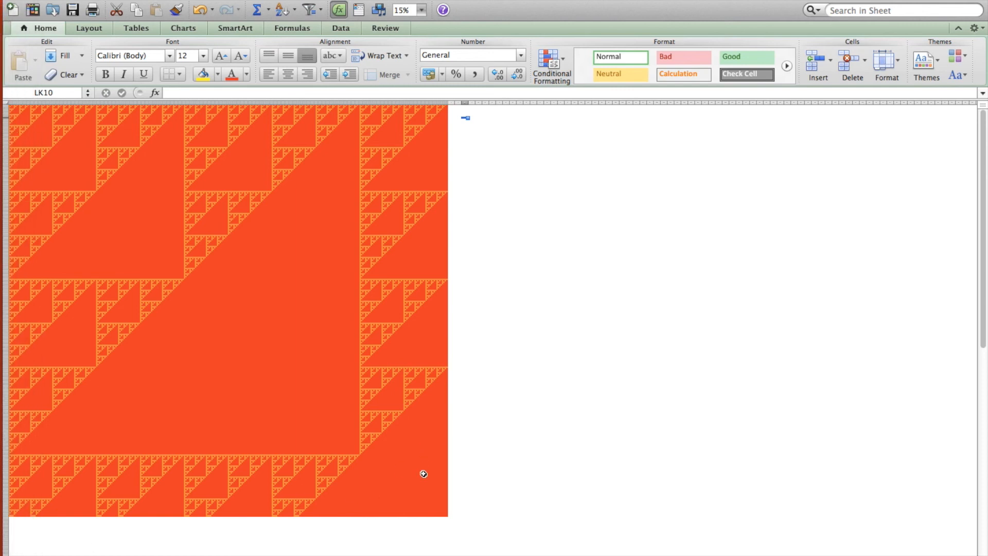
{"action": "mouse_move", "coordinate": [409, 448]}
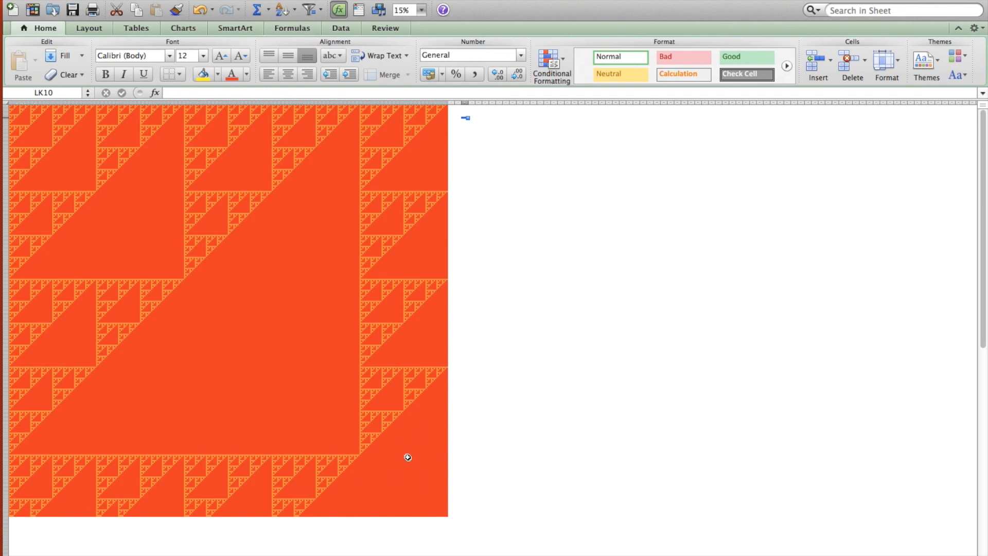
{"action": "mouse_move", "coordinate": [156, 192]}
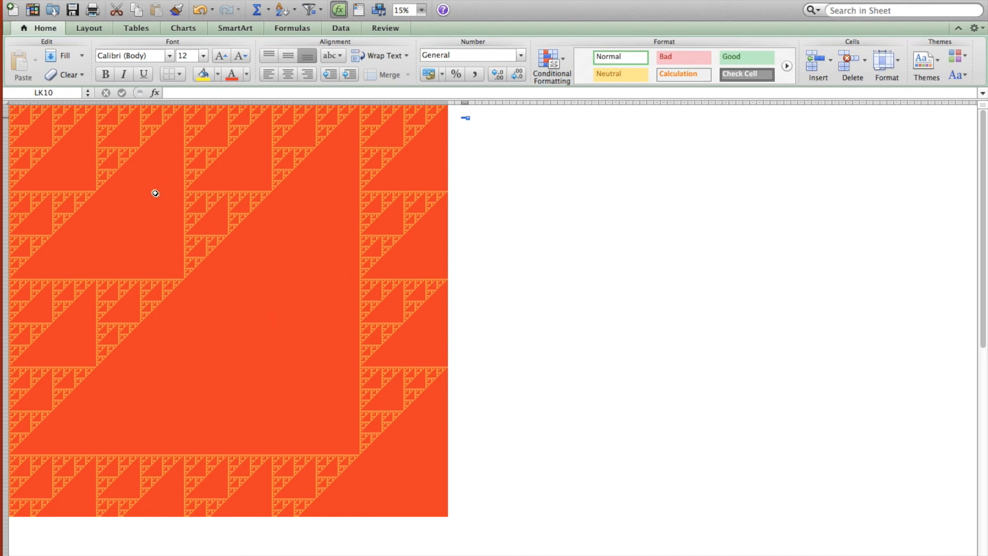